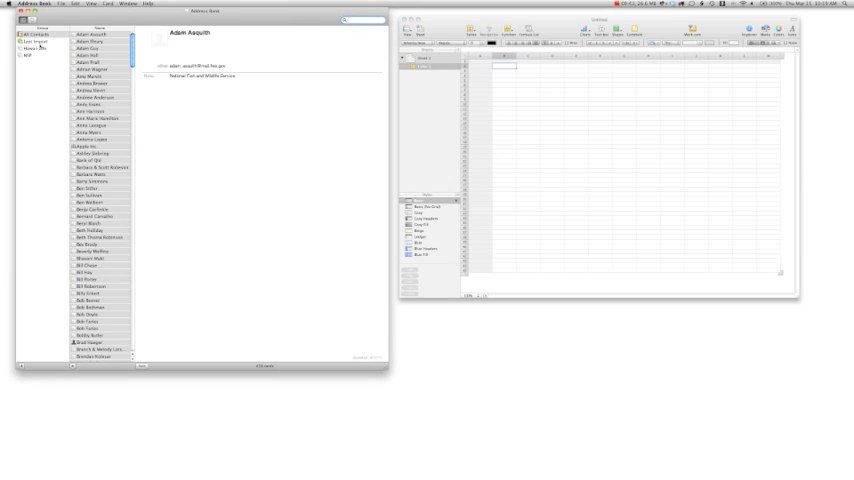
Step: Show All Contacts and select the entire list of contact names for transfer
{"action": "left_click", "coordinate": [28, 56]}
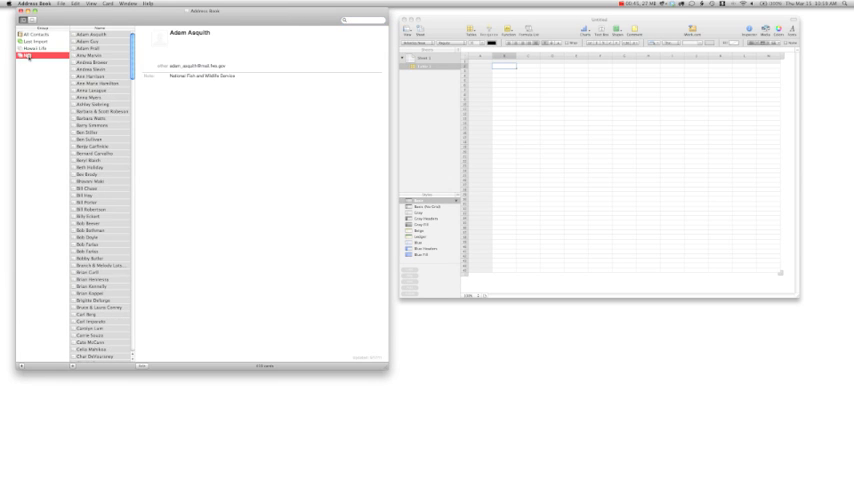
{"action": "left_click", "coordinate": [32, 34]}
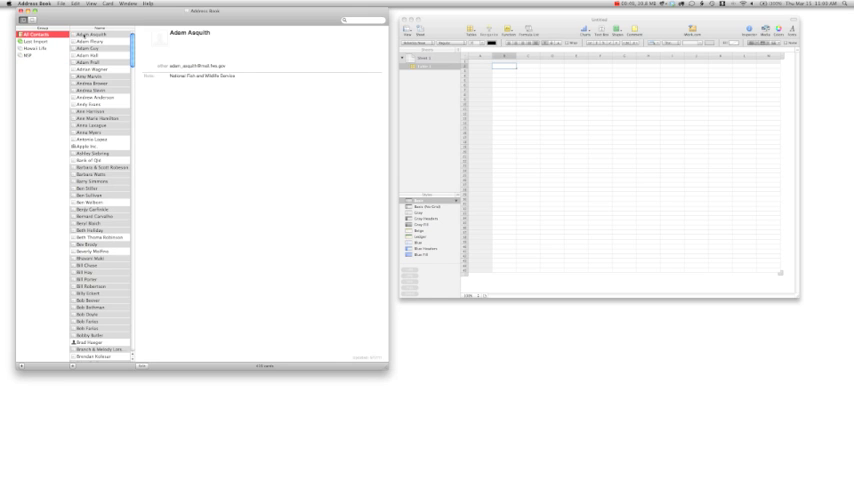
{"action": "left_click", "coordinate": [96, 34]}
{"action": "type", "text": "Mac Address Book Contacts.csv"}
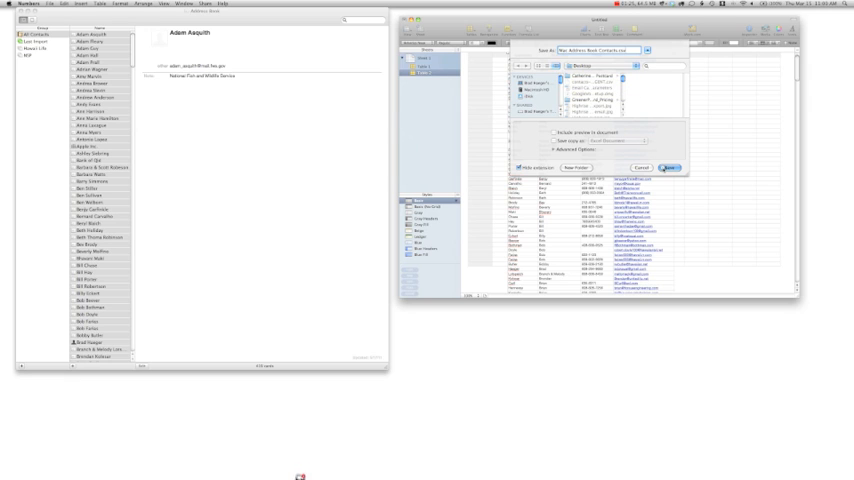
Step: Confirm the export of the contacts table as a CSV file to the Desktop
{"action": "left_click", "coordinate": [674, 168]}
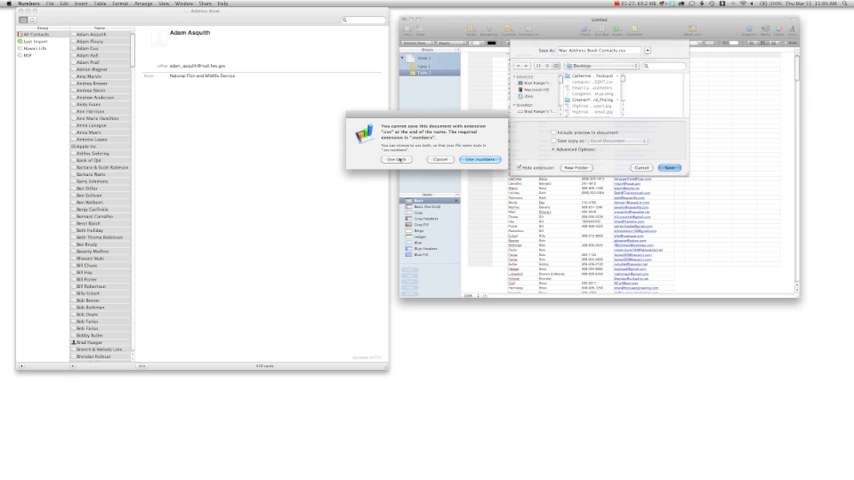